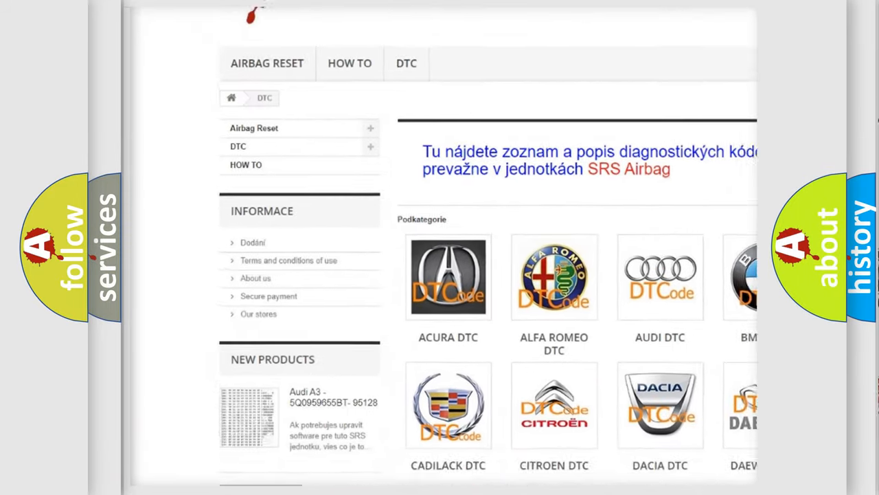
scroll("down", 3)
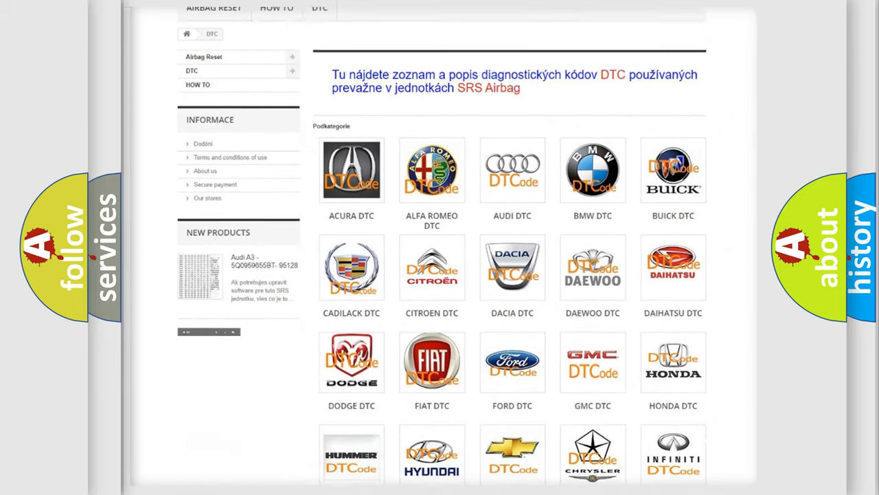
scroll("down", 3)
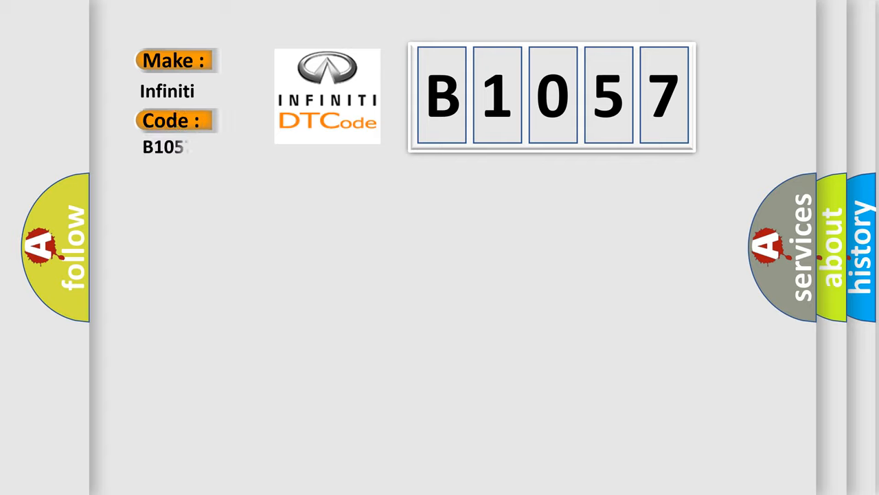
type("7")
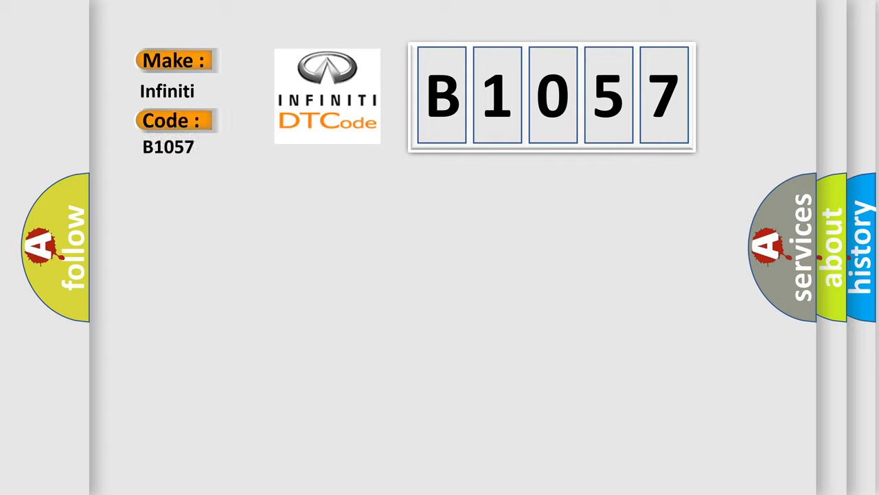